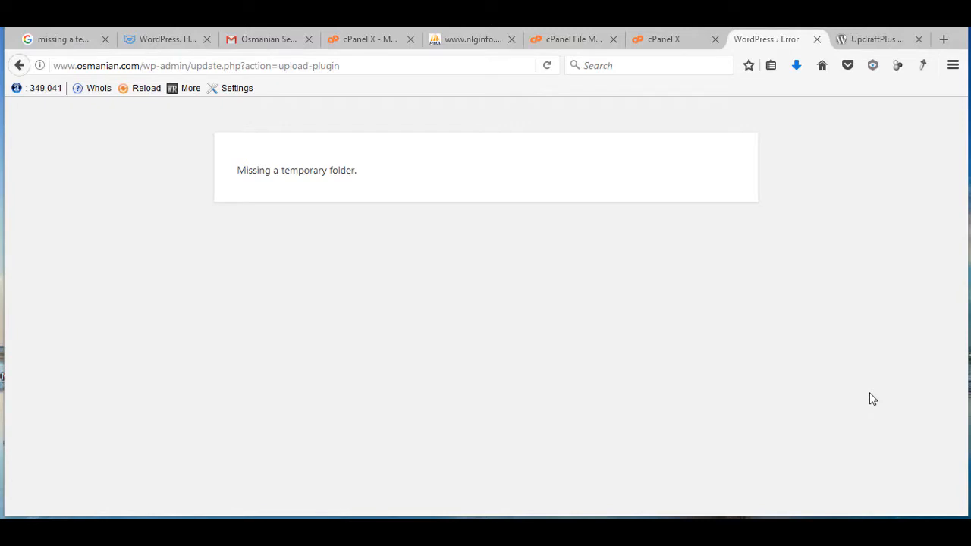
mouse_move(18, 65)
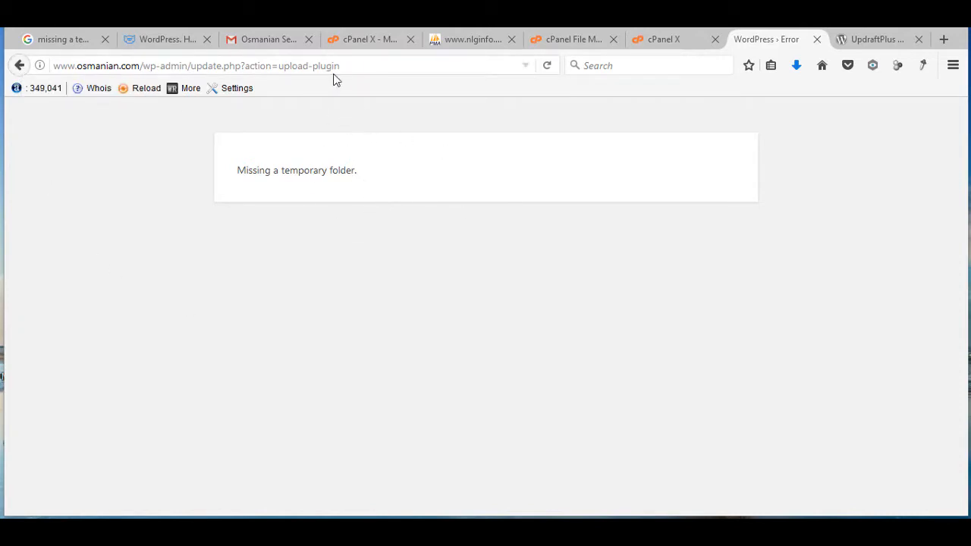
mouse_move(342, 84)
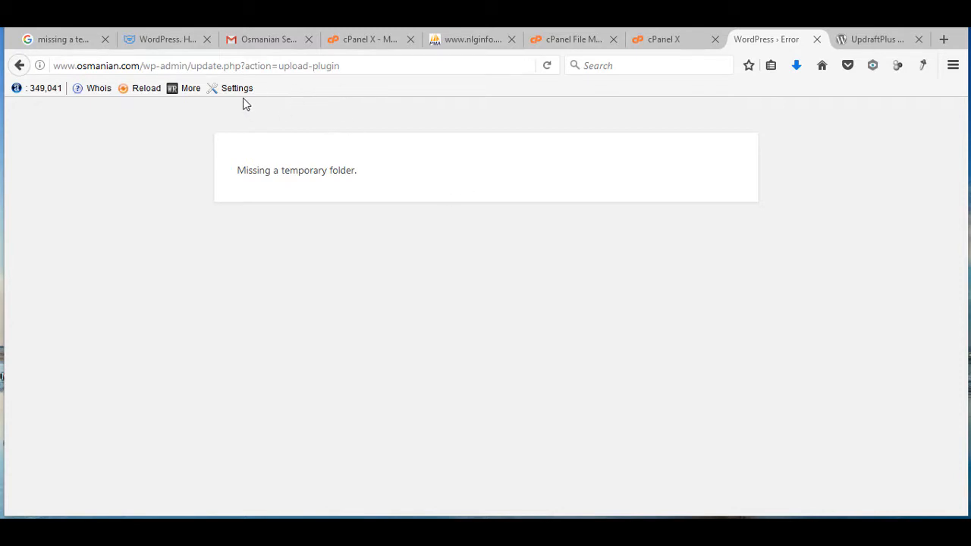
- View the TemplateMonster article explaining the WP_TEMP_DIR fix for the missing temporary folder error
left_click(167, 38)
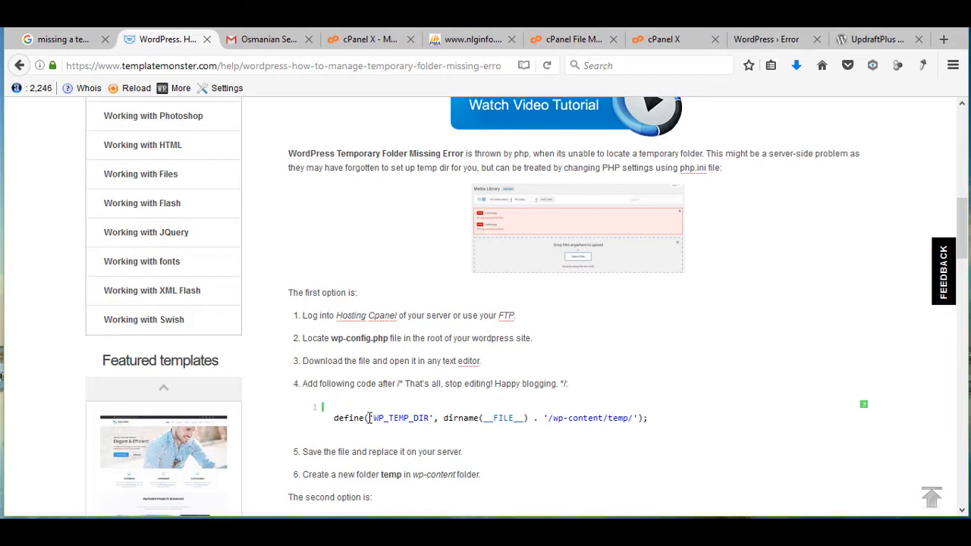
mouse_move(675, 437)
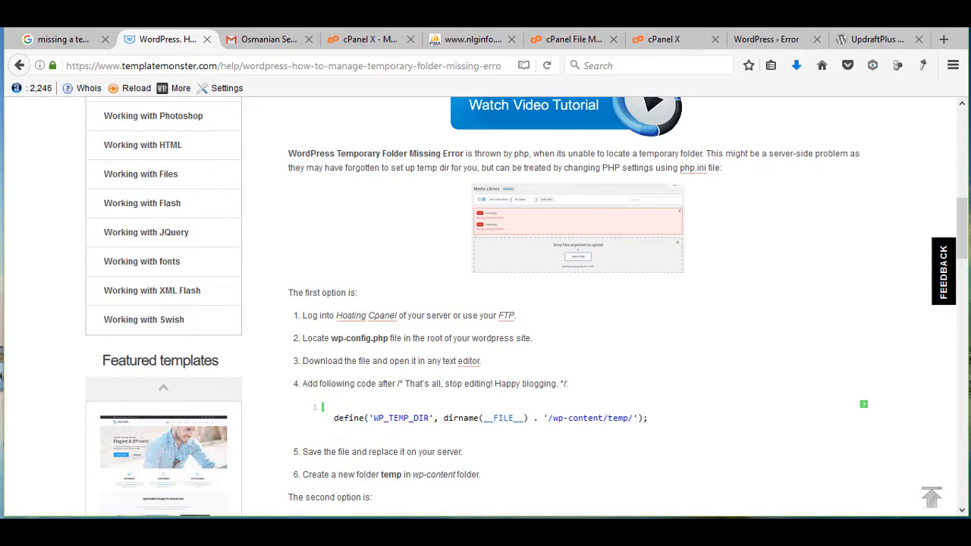
- Open public_html/osmanian.com/wp-config.php in the cPanel Code Editor
left_click(674, 39)
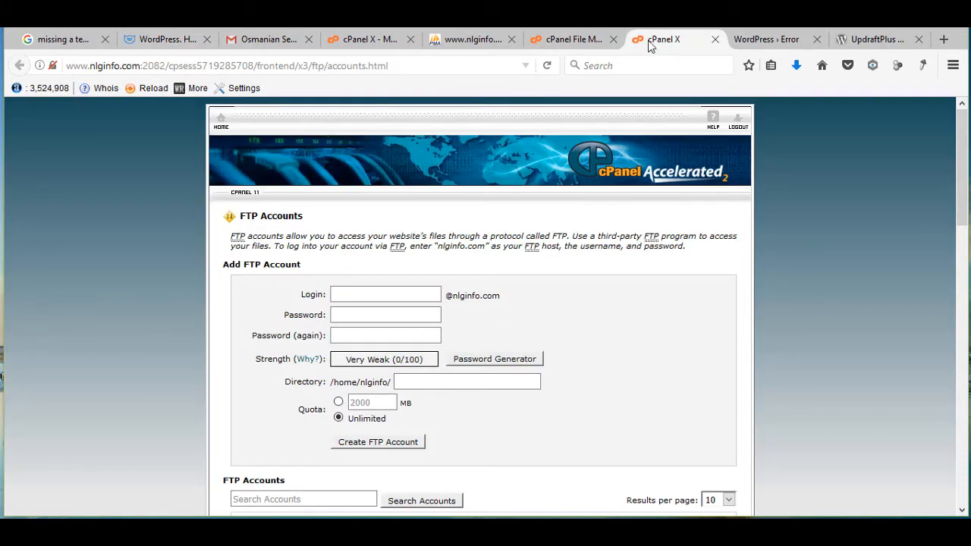
left_click(573, 39)
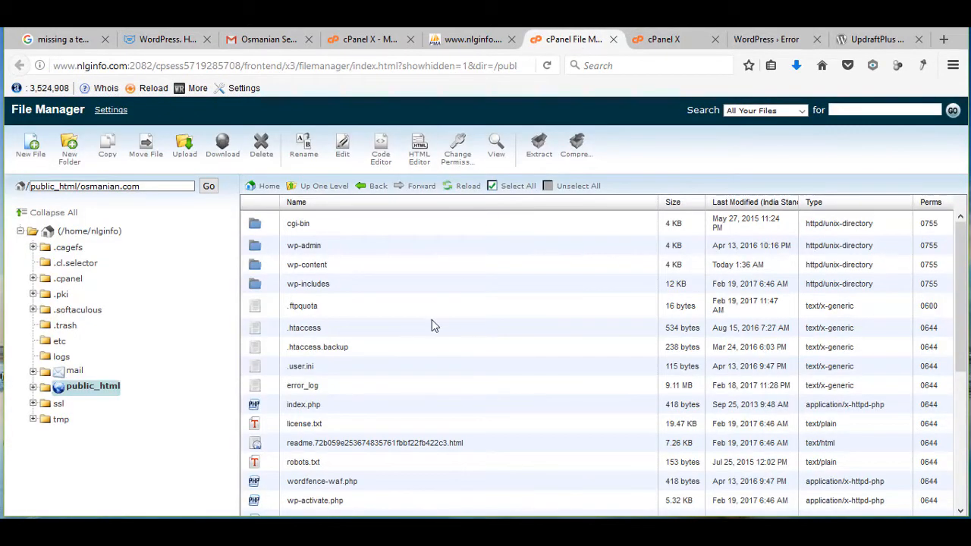
left_click(110, 186)
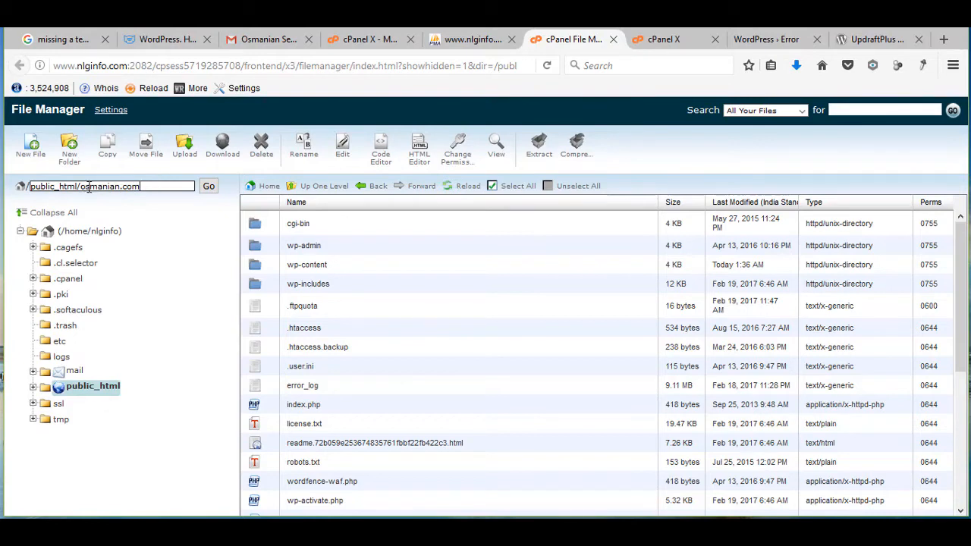
double_click(106, 186)
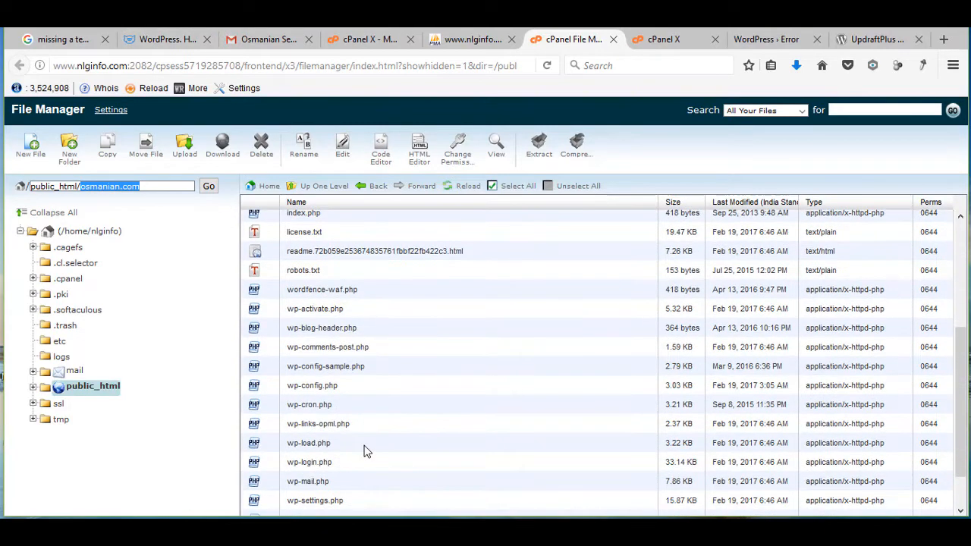
mouse_move(322, 424)
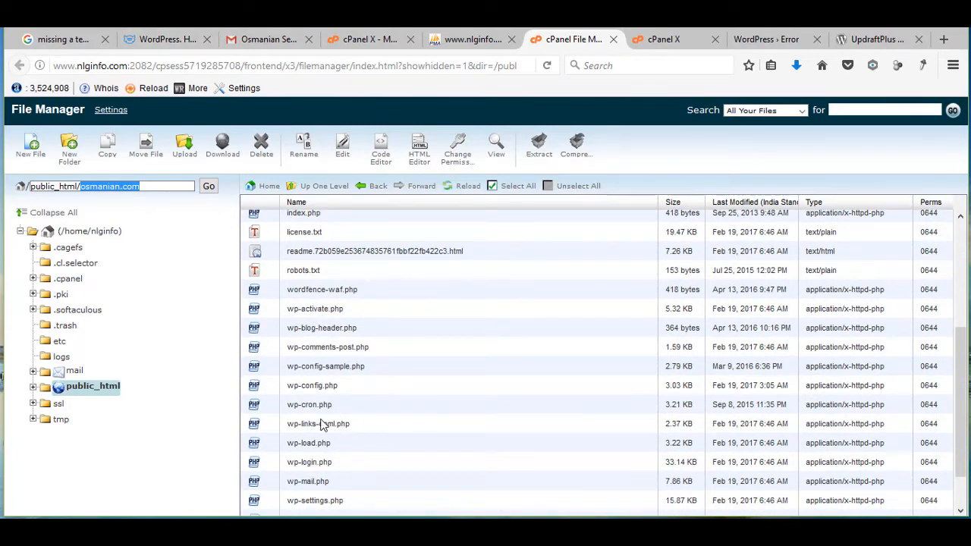
left_click(312, 385)
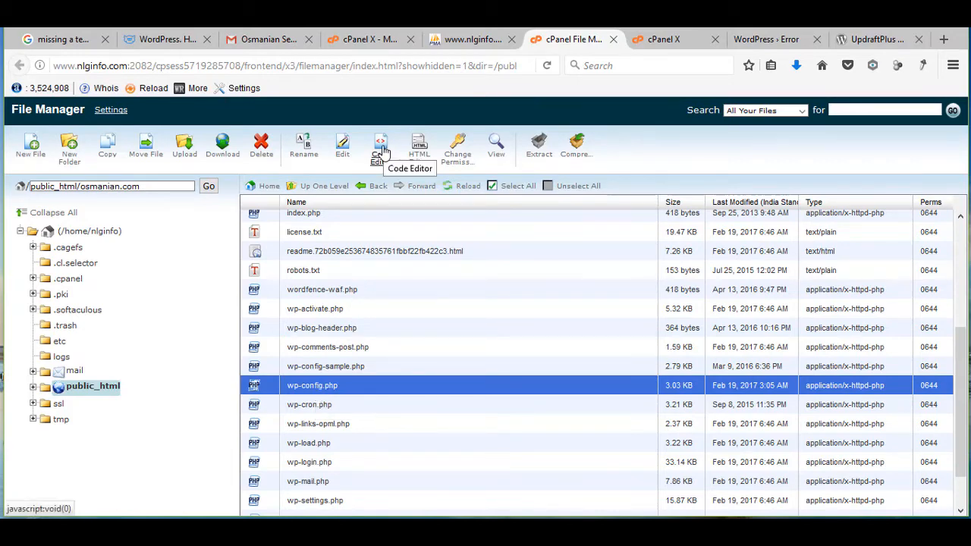
left_click(380, 144)
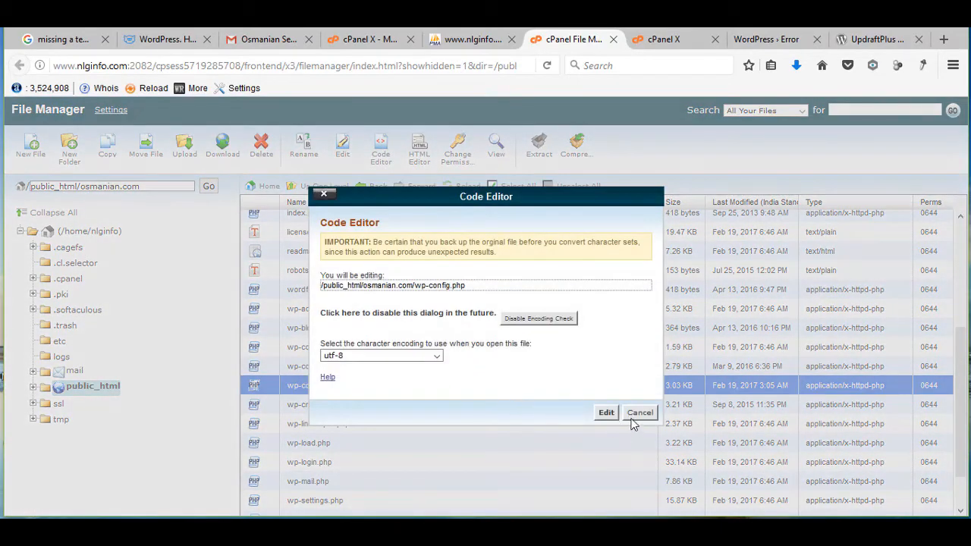
- Add define('WP_TEMP_DIR', dirname(__FILE__) . '/wp-content/temp/'); on line 81 and save wp-config.php
left_click(607, 412)
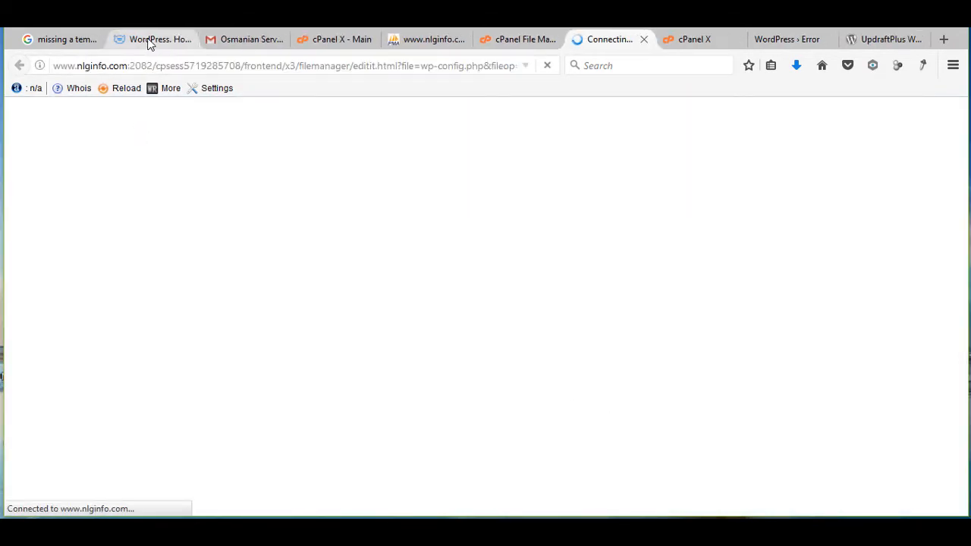
left_click(152, 39)
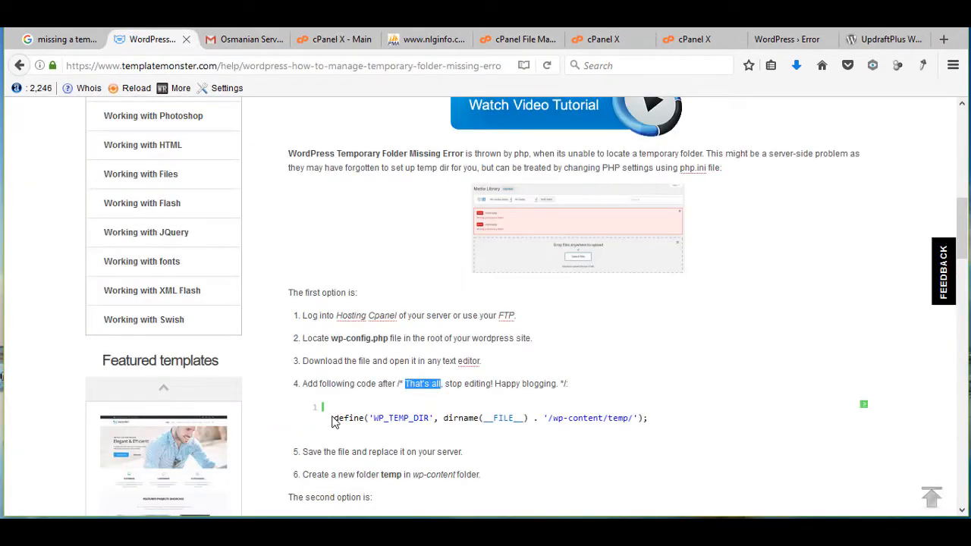
left_click_drag(332, 418, 648, 418)
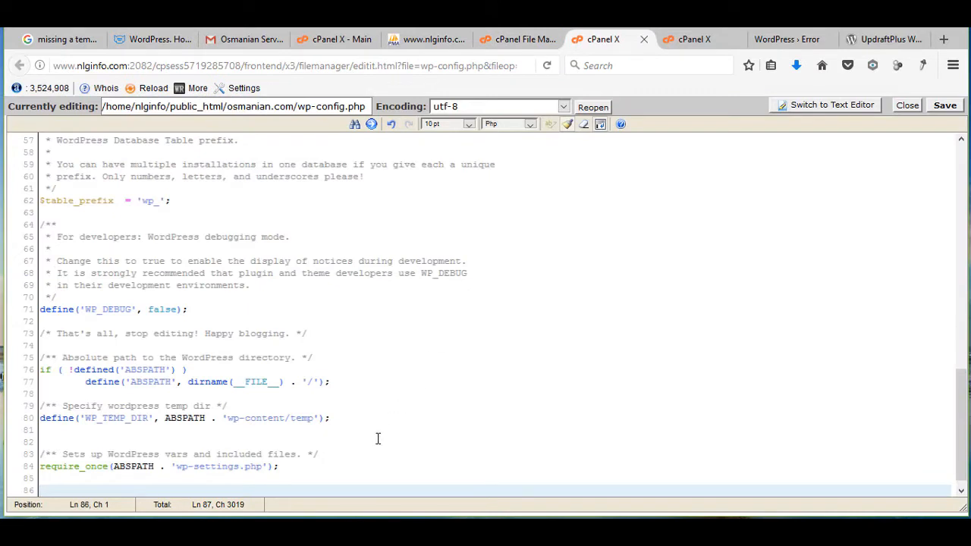
mouse_move(374, 468)
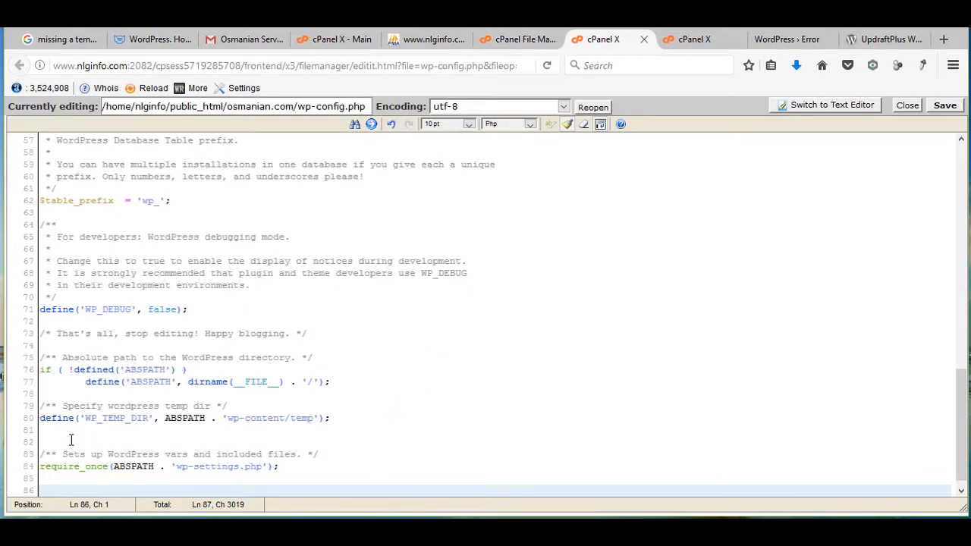
left_click(67, 431)
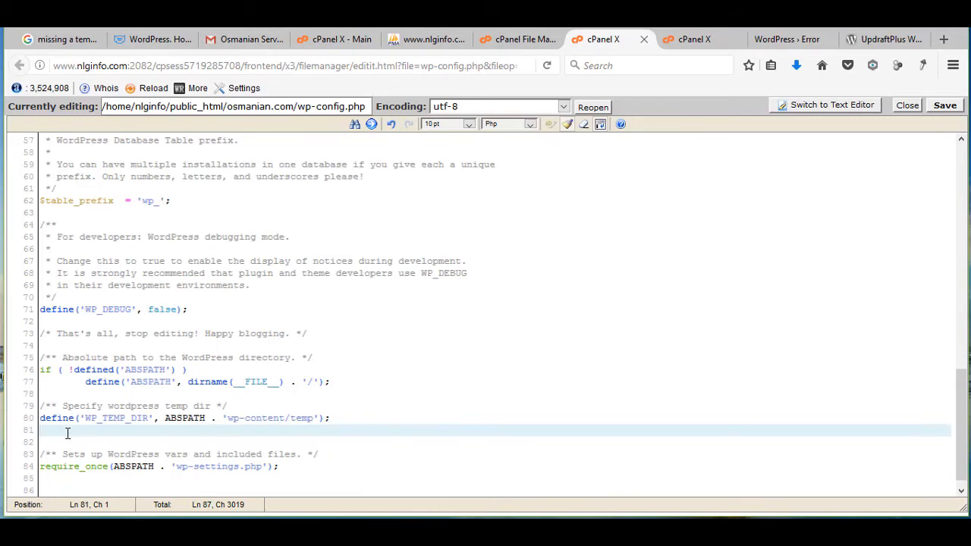
type("define('WP_TEMP_DIR', dirname(__FILE__) . '/wp-content/temp/');")
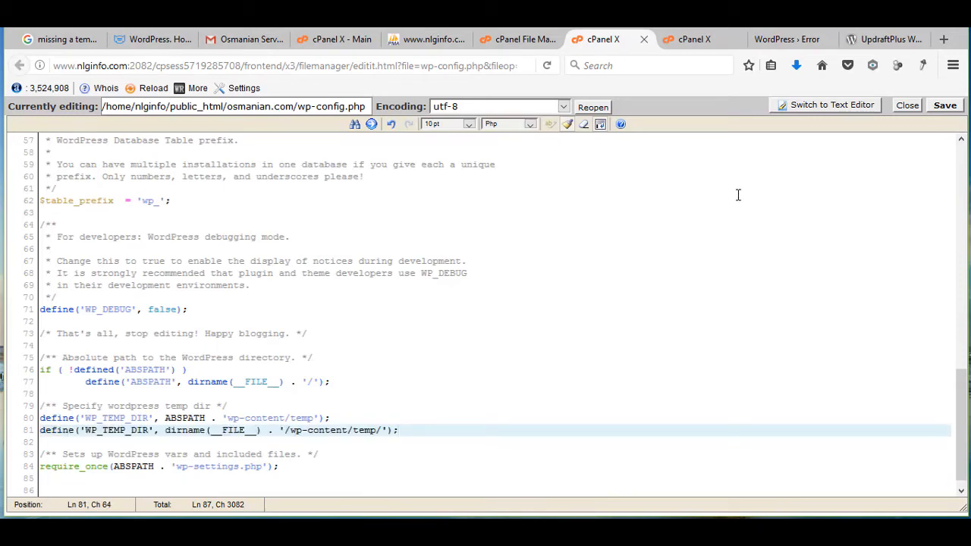
left_click(945, 105)
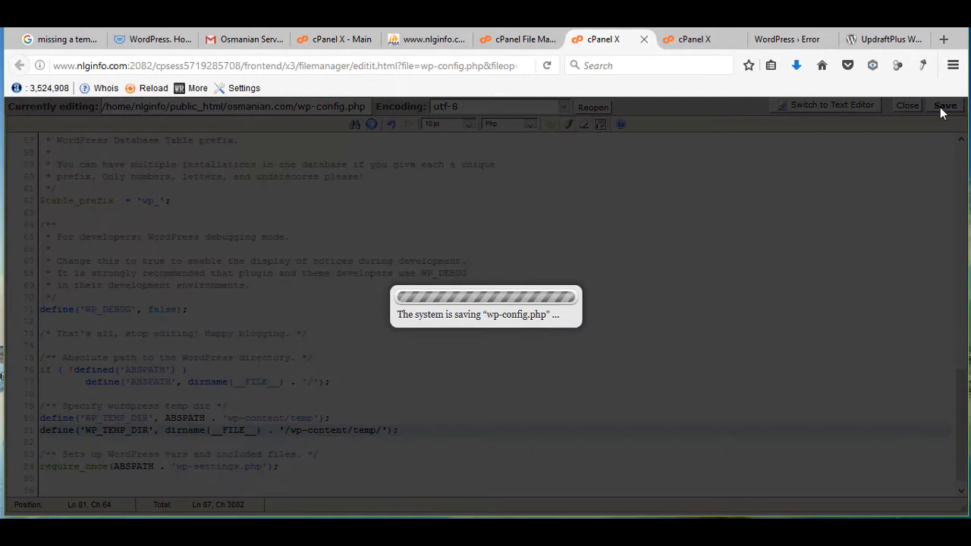
- Confirm the temp folder exists inside osmanian.com/wp-content in File Manager
left_click(944, 105)
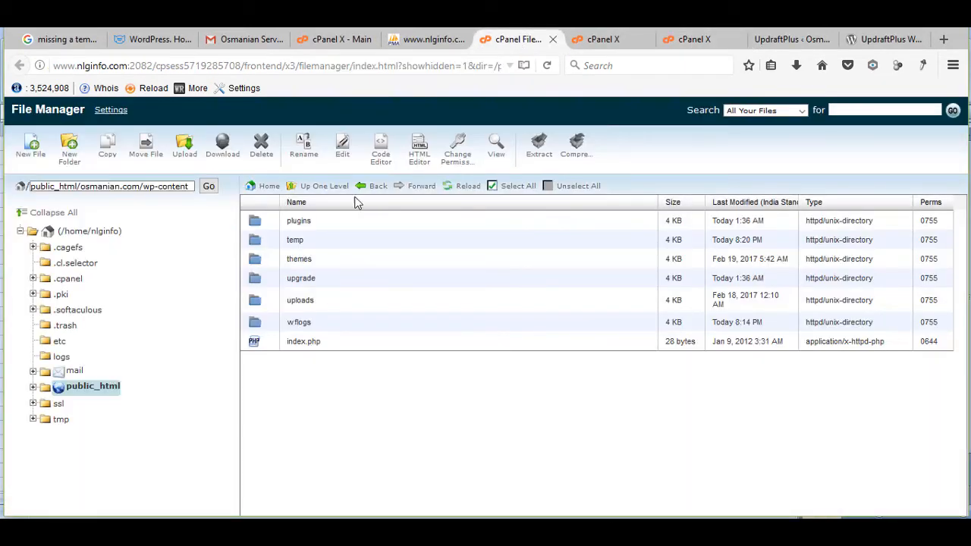
mouse_move(295, 245)
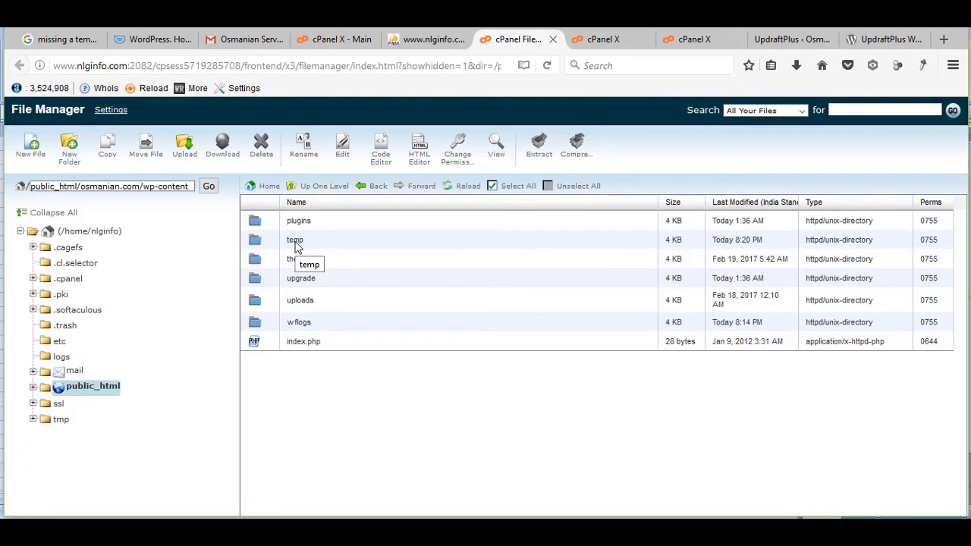
left_click(294, 239)
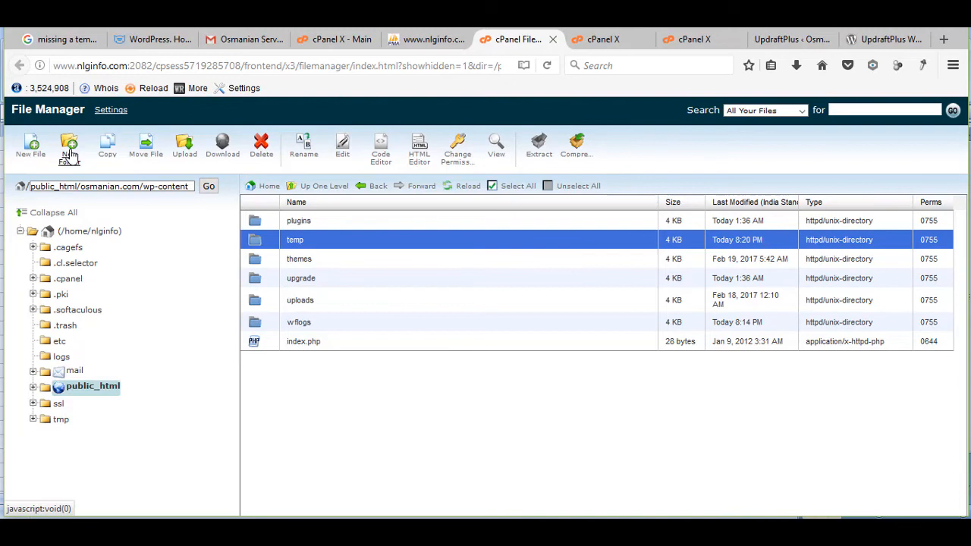
mouse_move(69, 144)
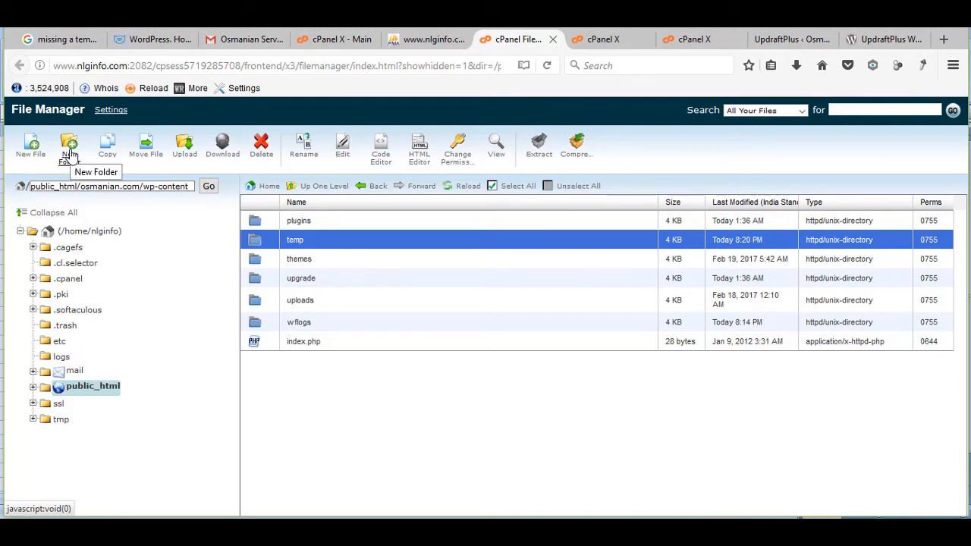
mouse_move(301, 249)
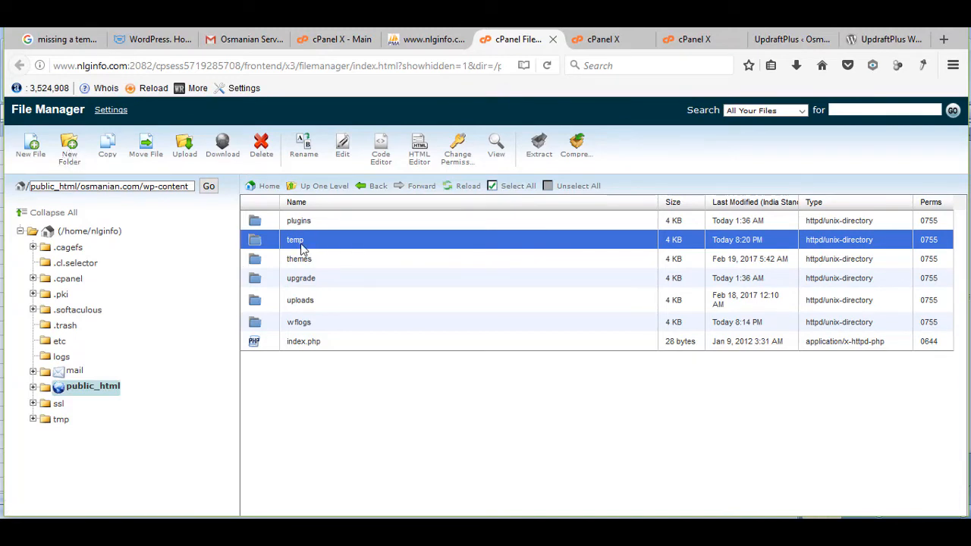
mouse_move(549, 245)
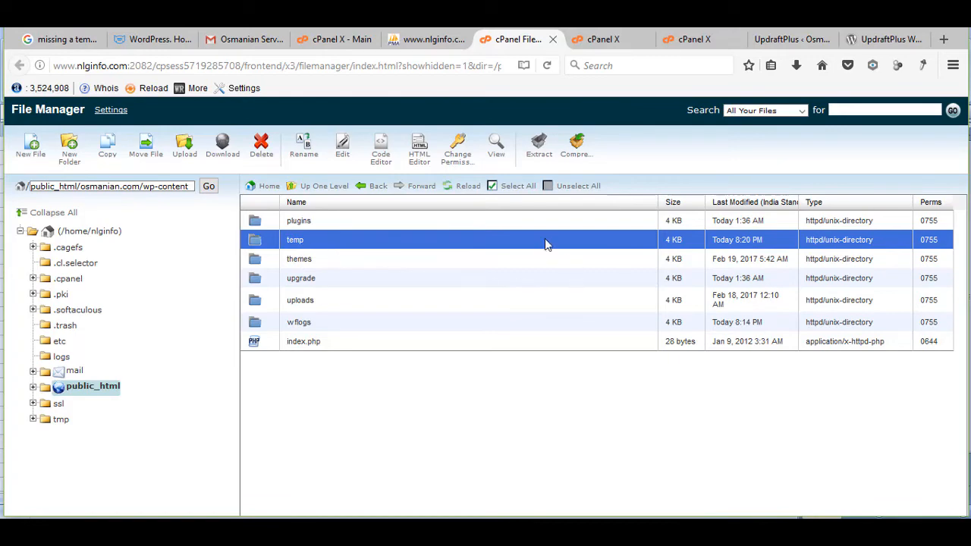
left_click(789, 38)
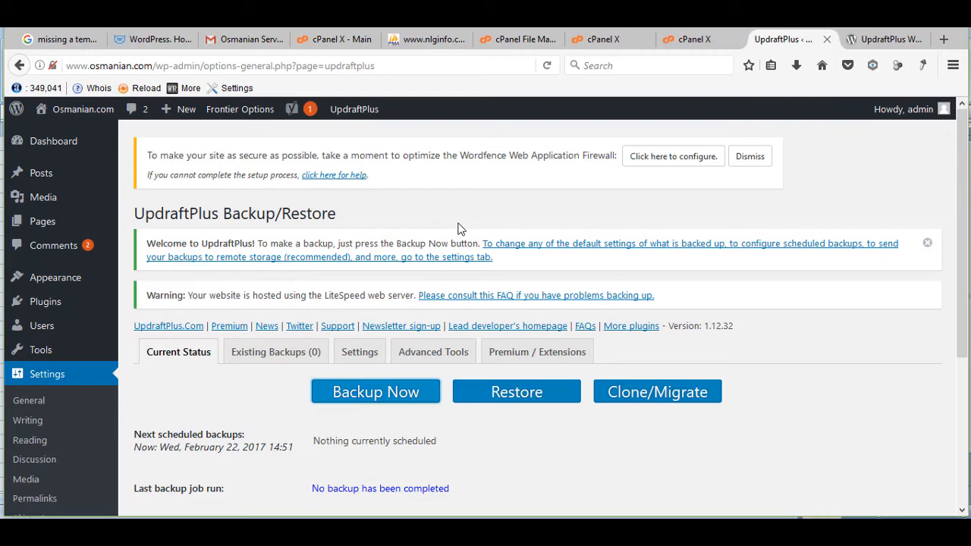
- Start an UpdraftPlus site backup with Backup Now
left_click(376, 392)
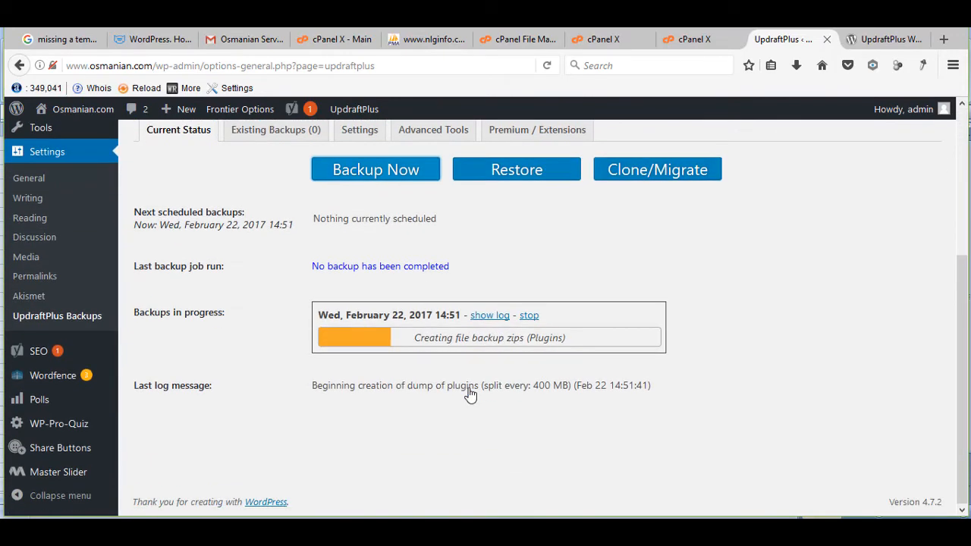
mouse_move(478, 377)
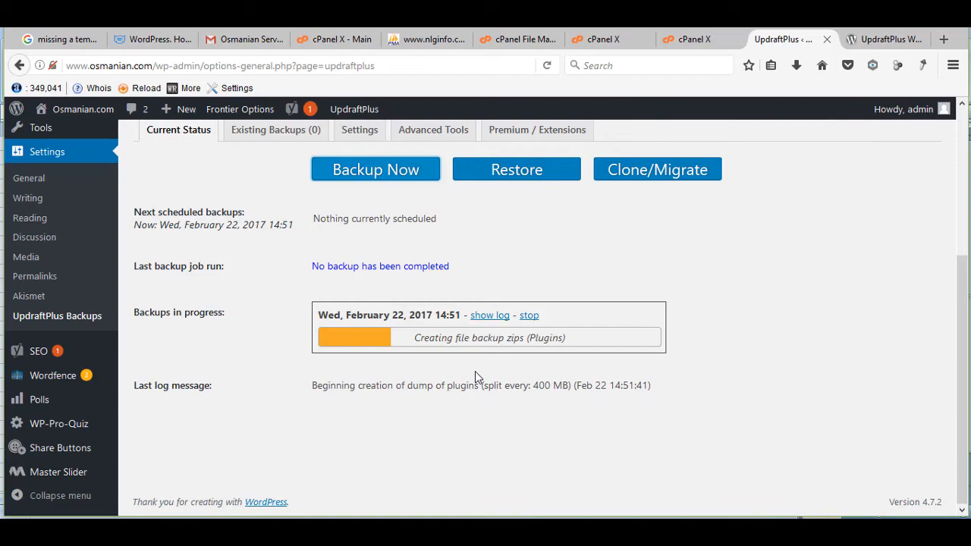